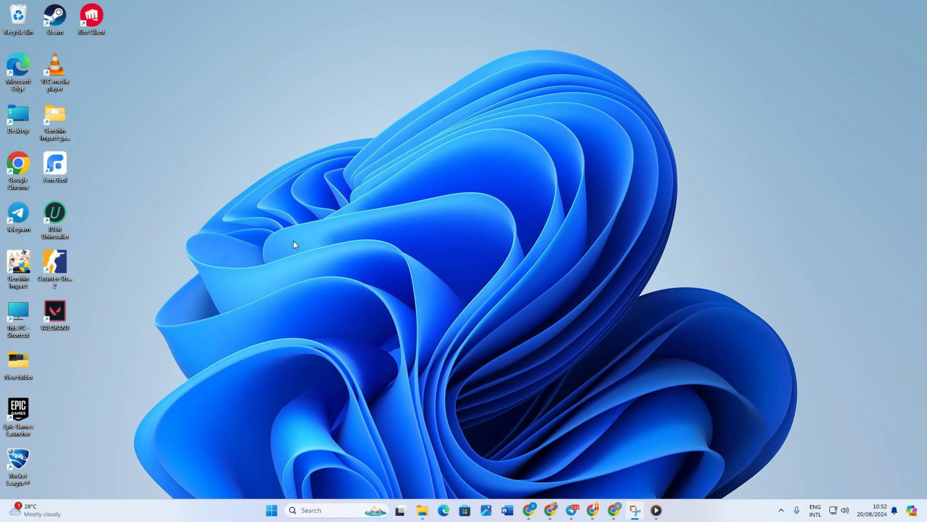
Open Computer Management from the Start button's quick link menu
{"action": "right_click", "coordinate": [18, 317]}
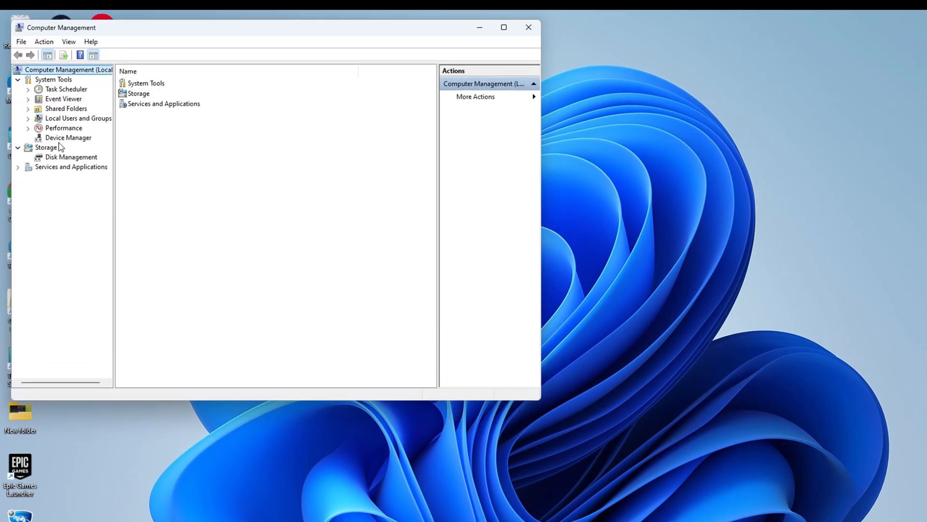
Show Device Manager and select the 802.11n USB Wireless LAN Card
{"action": "left_click", "coordinate": [68, 138]}
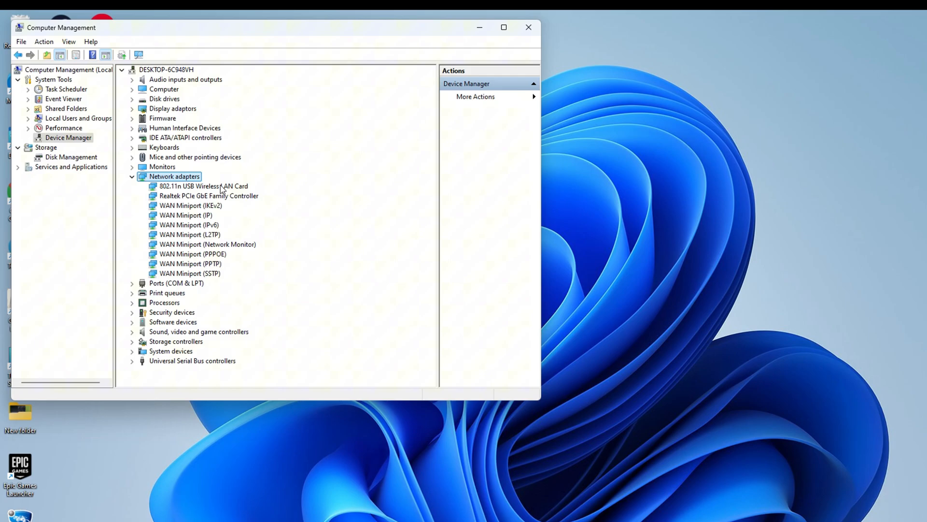
{"action": "mouse_move", "coordinate": [284, 35]}
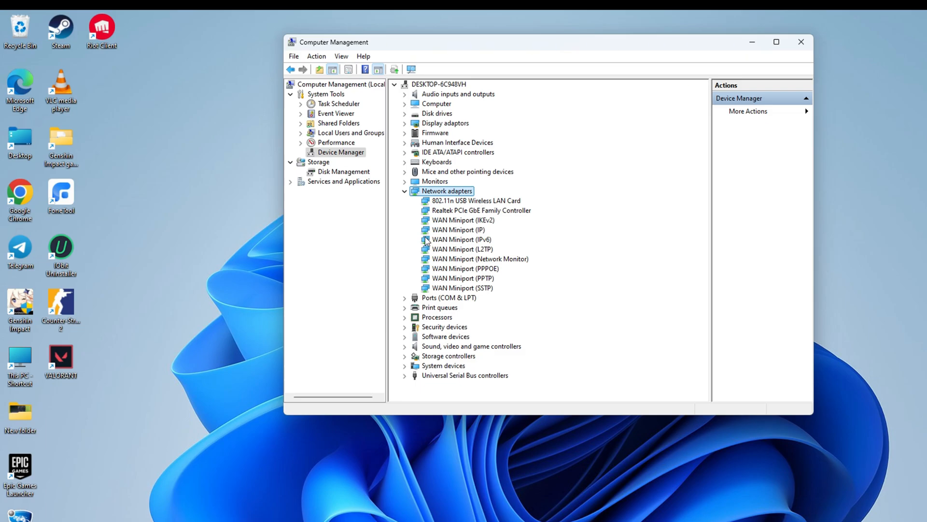
{"action": "left_click", "coordinate": [474, 201]}
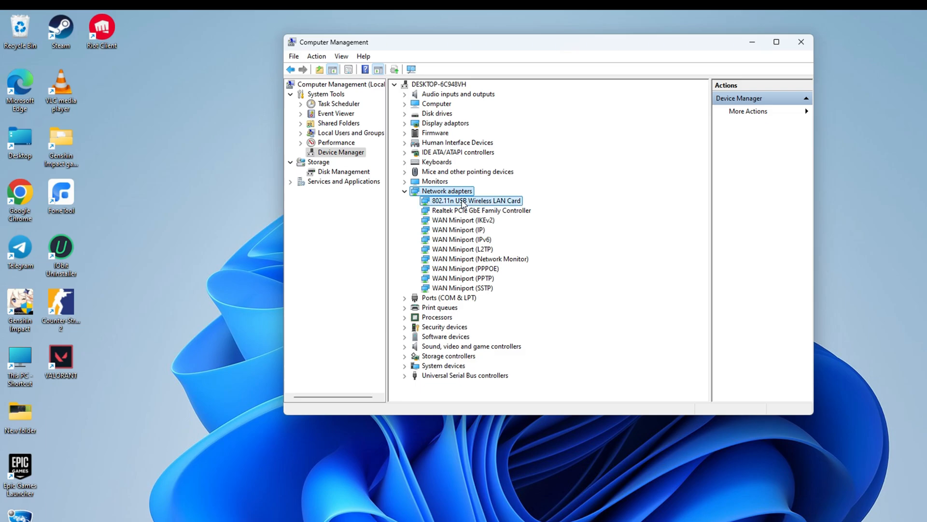
Update the 802.11n USB Wireless LAN Card driver and close the 'best driver installed' result
{"action": "right_click", "coordinate": [473, 200]}
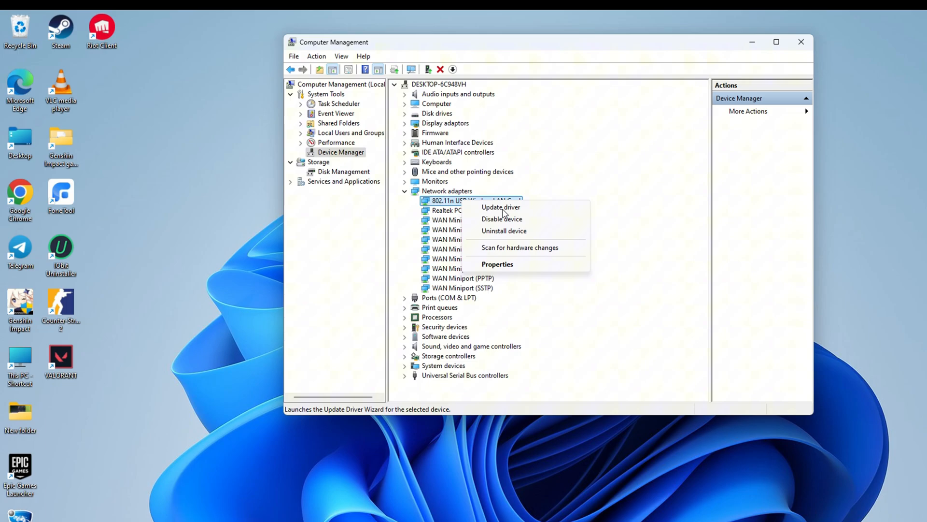
{"action": "left_click", "coordinate": [501, 207]}
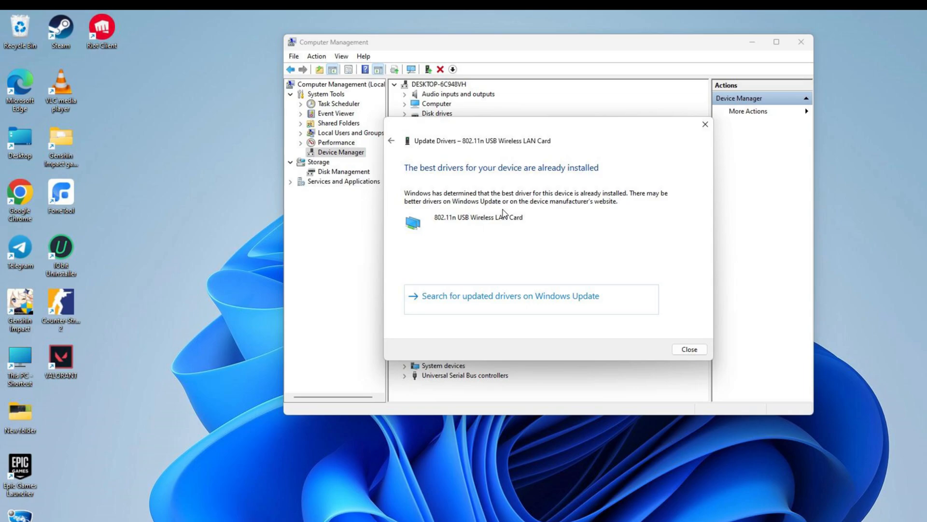
{"action": "mouse_move", "coordinate": [689, 349]}
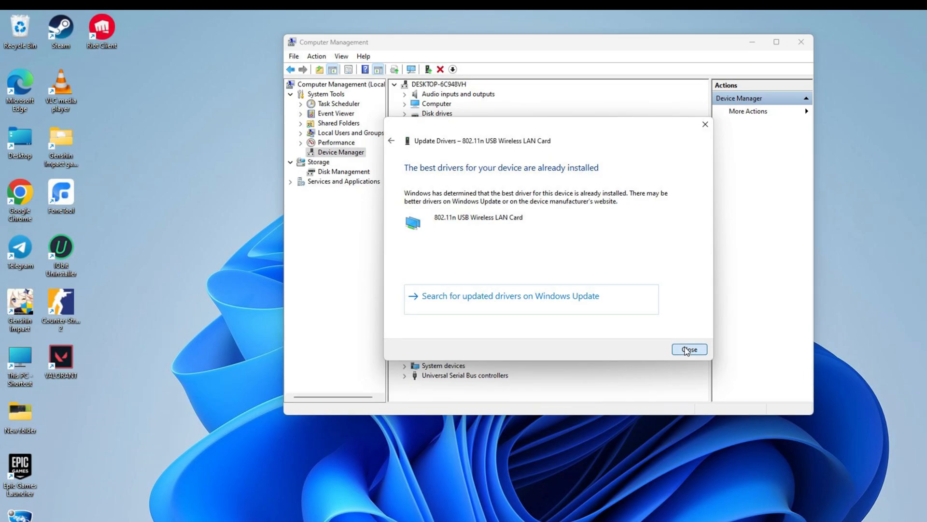
{"action": "left_click", "coordinate": [689, 349]}
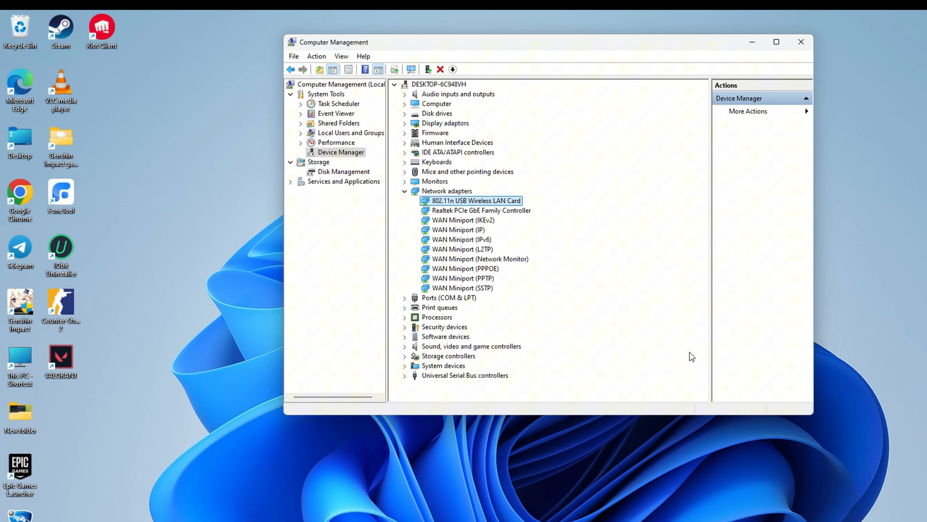
{"action": "left_click", "coordinate": [800, 42]}
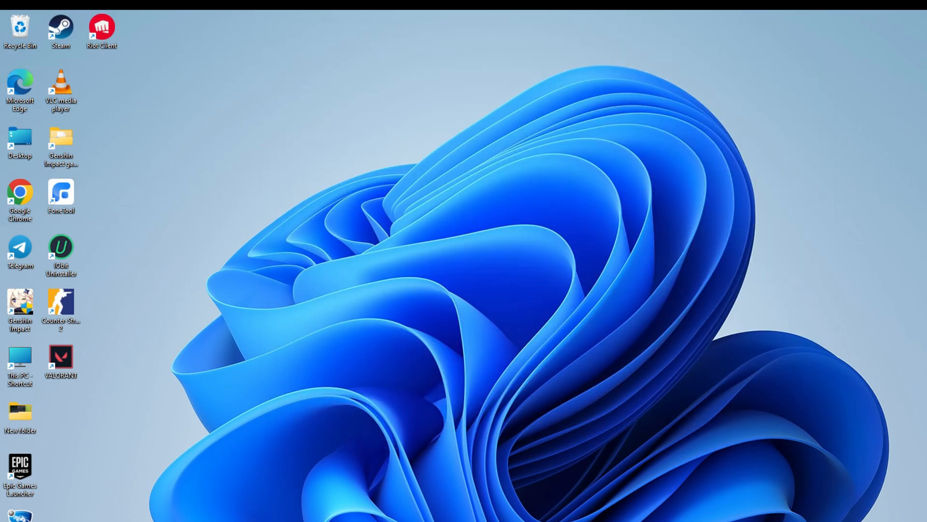
{"action": "left_click", "coordinate": [583, 477]}
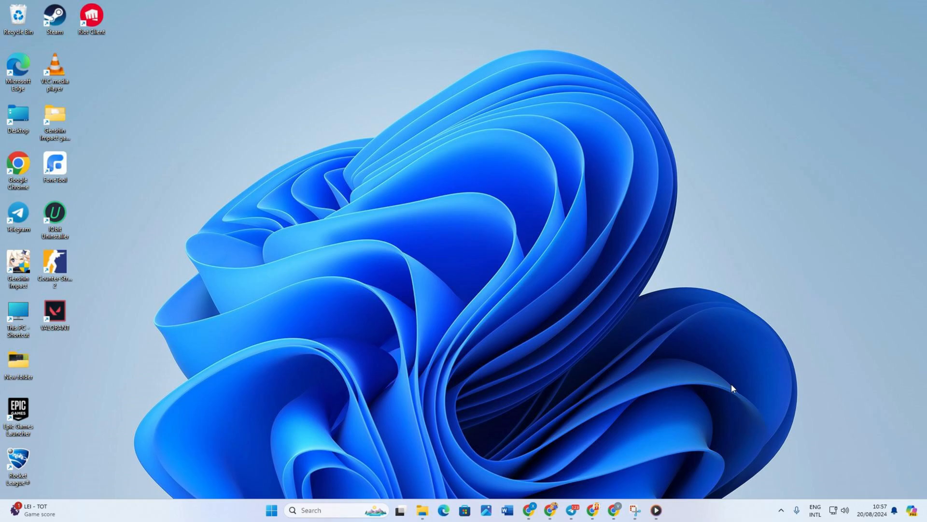
{"action": "mouse_move", "coordinate": [0, 249]}
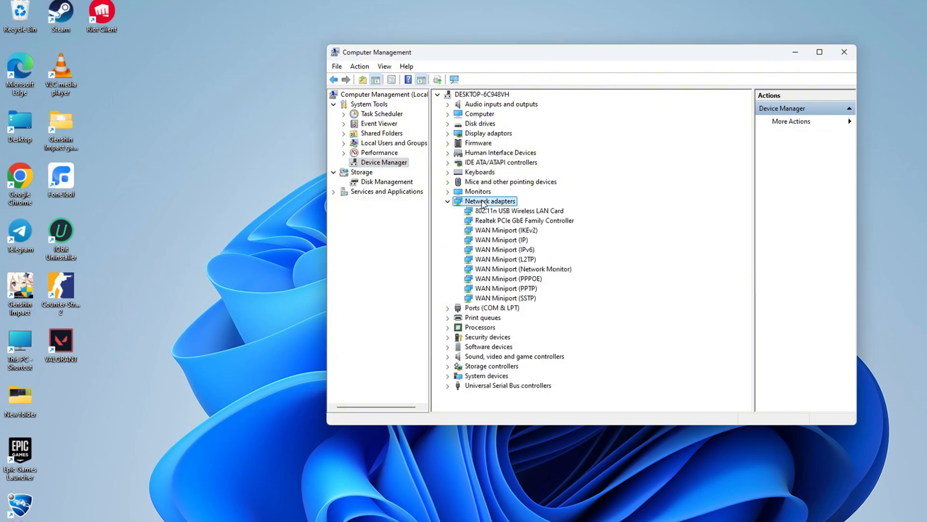
{"action": "mouse_move", "coordinate": [493, 221]}
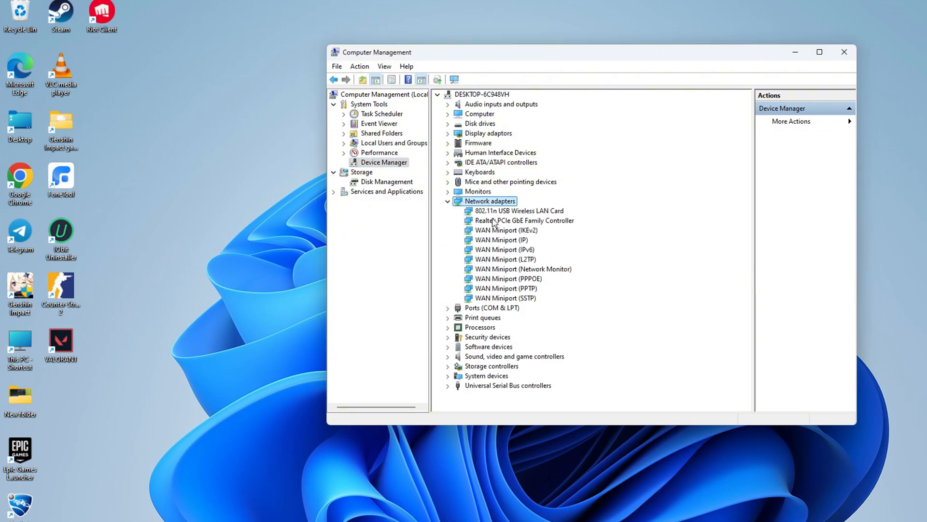
Uninstall the Realtek PCIe GbE Family Controller, then close Computer Management
{"action": "right_click", "coordinate": [525, 220]}
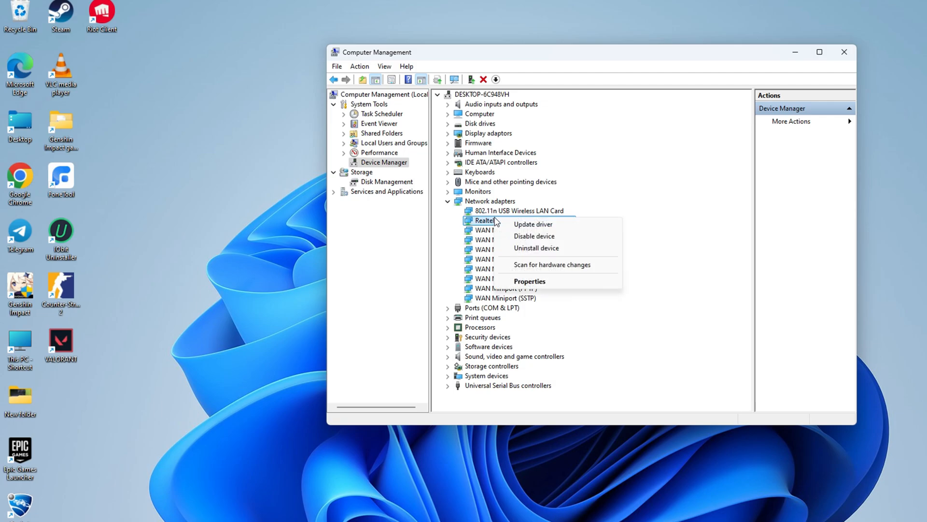
{"action": "left_click", "coordinate": [536, 248]}
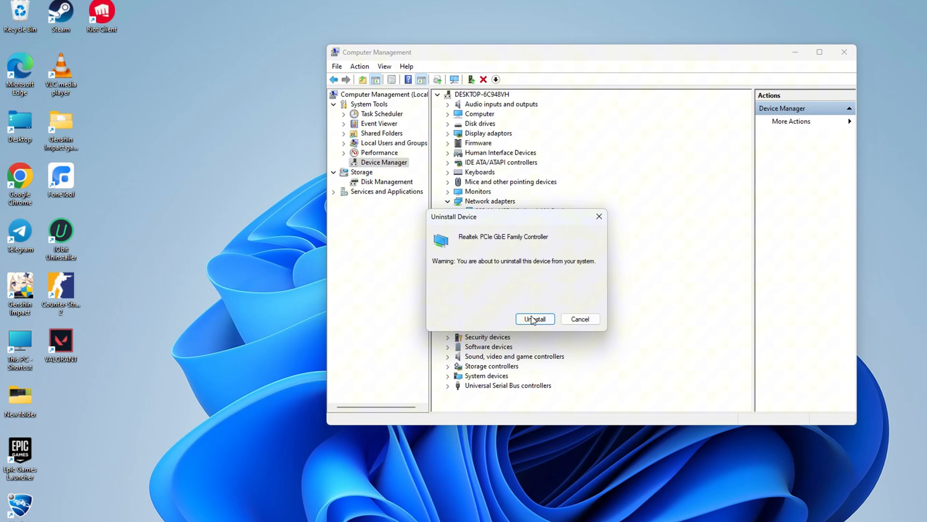
{"action": "left_click", "coordinate": [534, 319]}
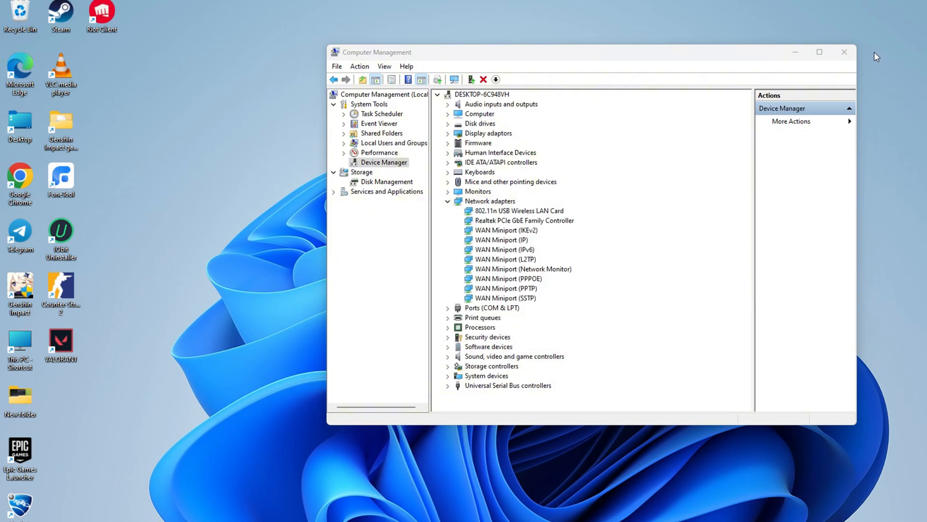
{"action": "left_click", "coordinate": [843, 53]}
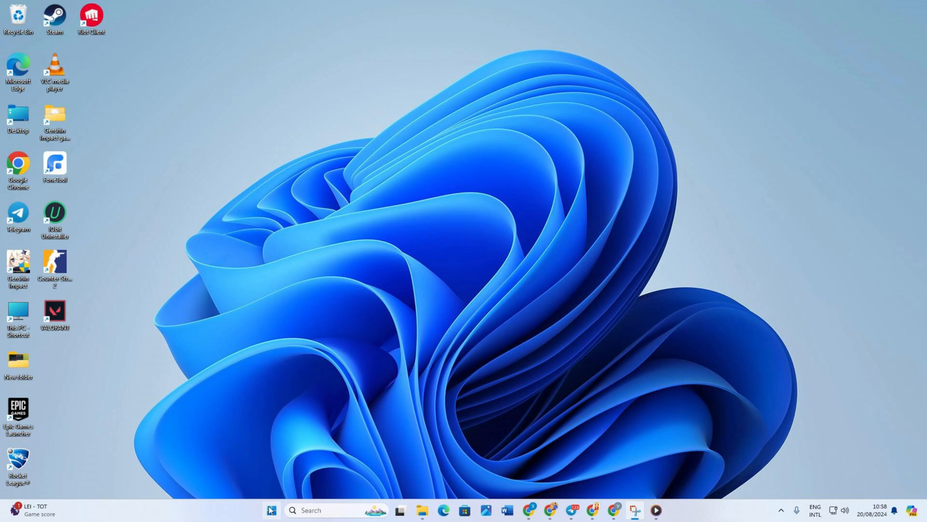
Open the Start menu's power options showing Lock, Sleep, Shut down and Restart
{"action": "left_click", "coordinate": [271, 510]}
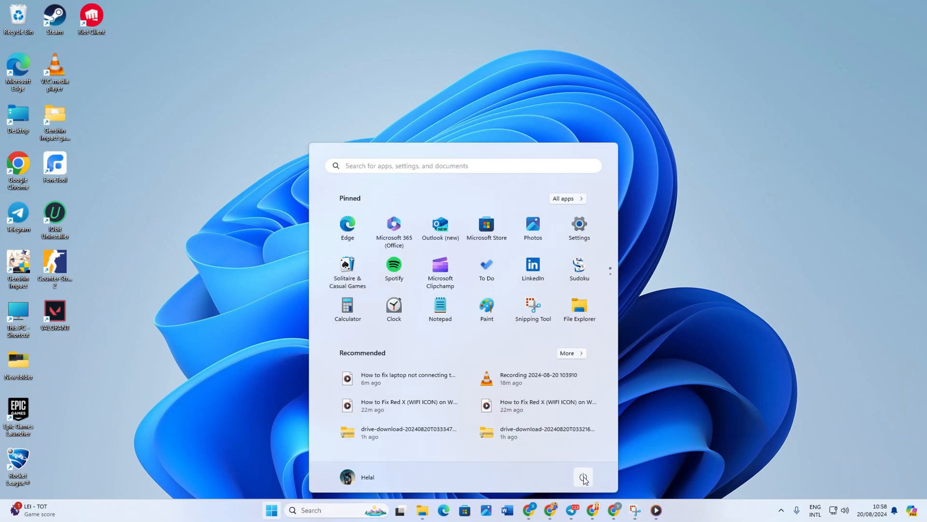
{"action": "left_click", "coordinate": [583, 477]}
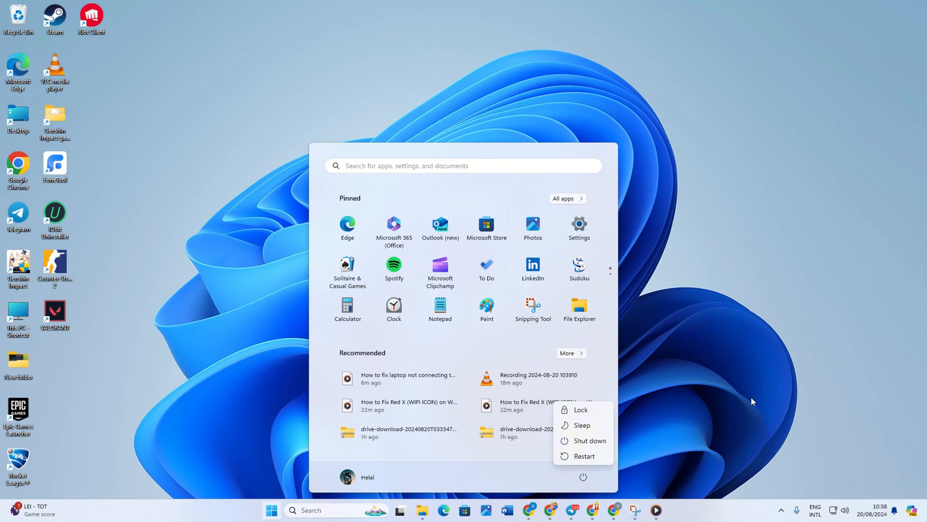